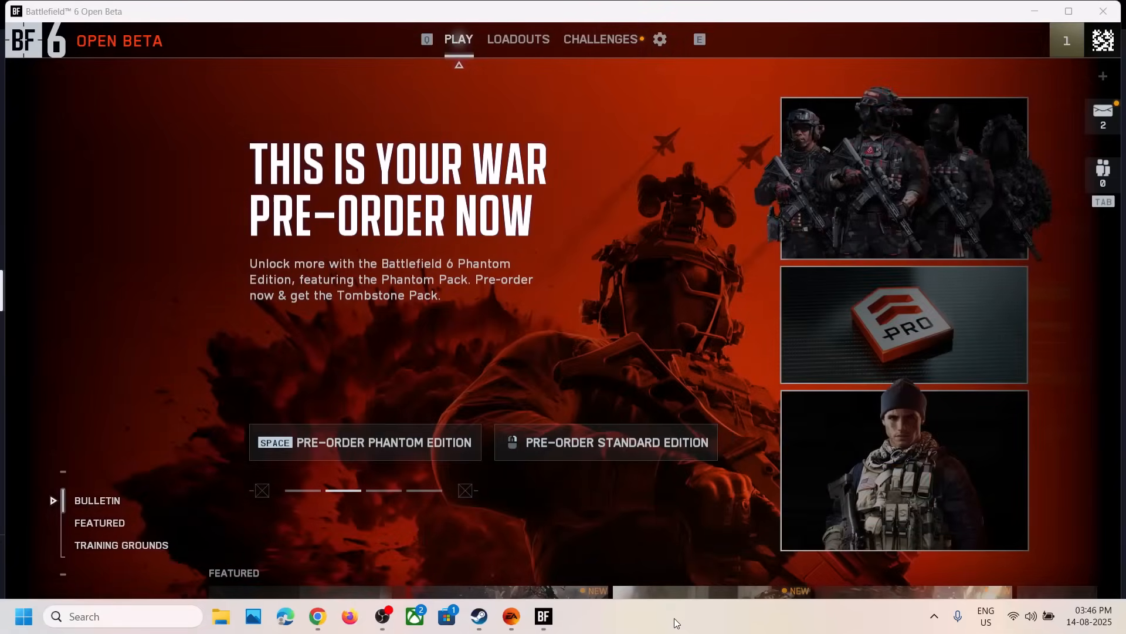
mouse_move(659, 40)
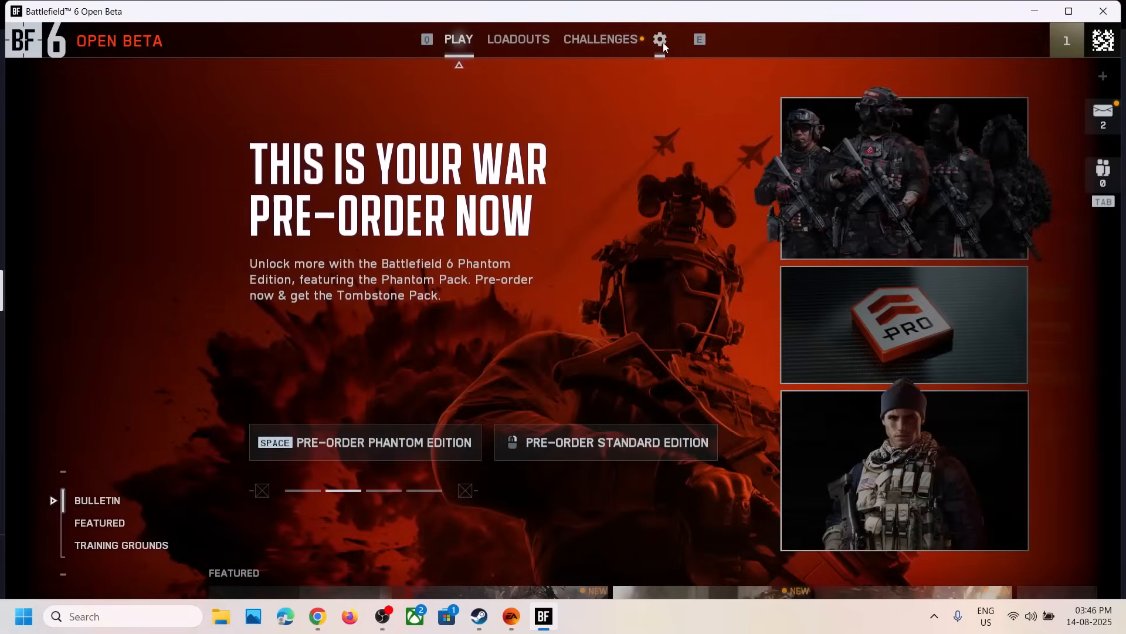
Reach the Advanced graphics settings page from the game's Settings > Graphics menu.
left_click(659, 40)
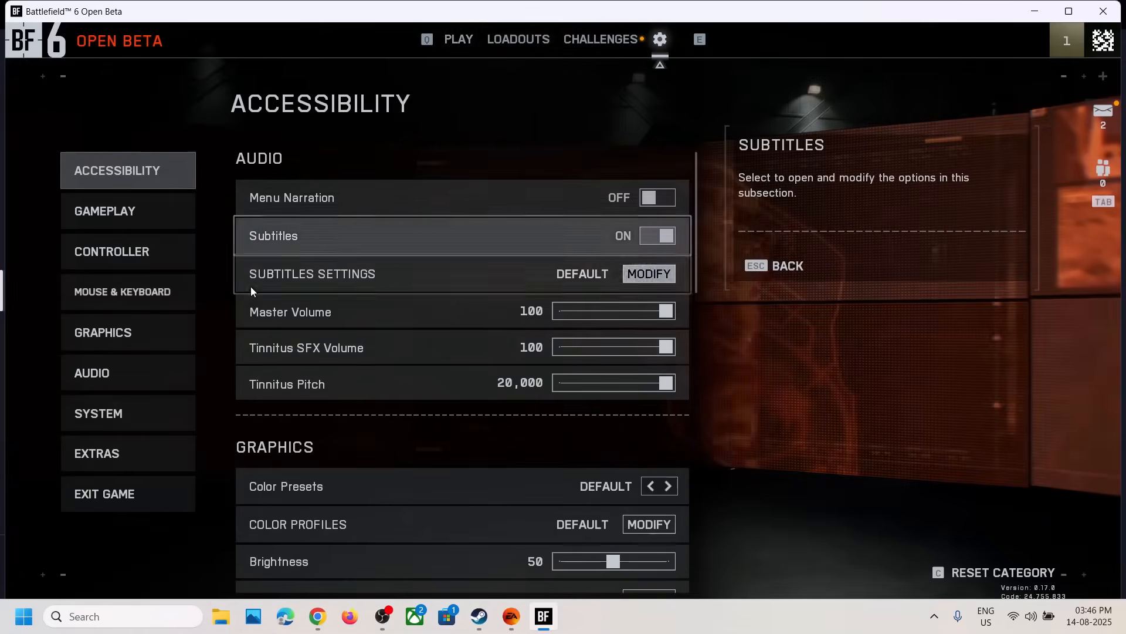
left_click(103, 332)
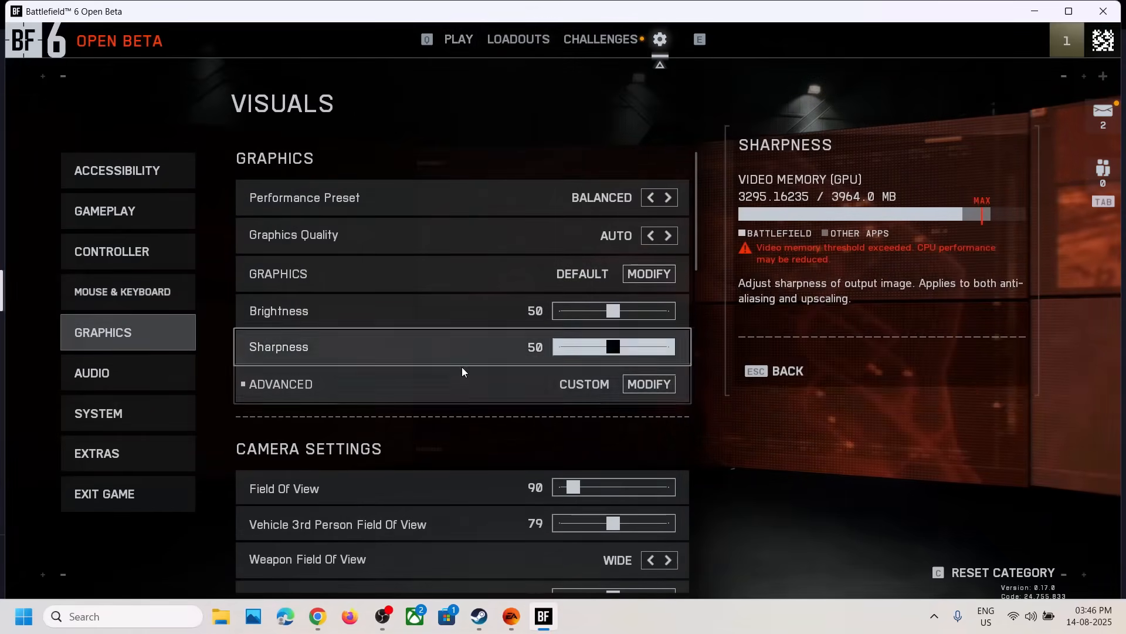
scroll("down", 3)
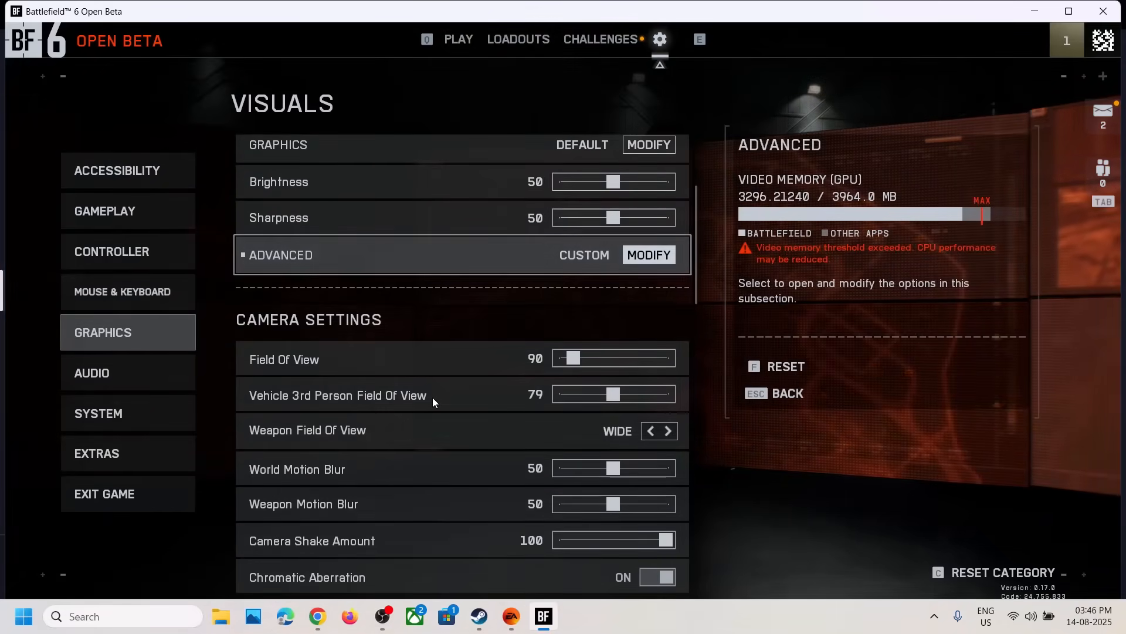
left_click(647, 255)
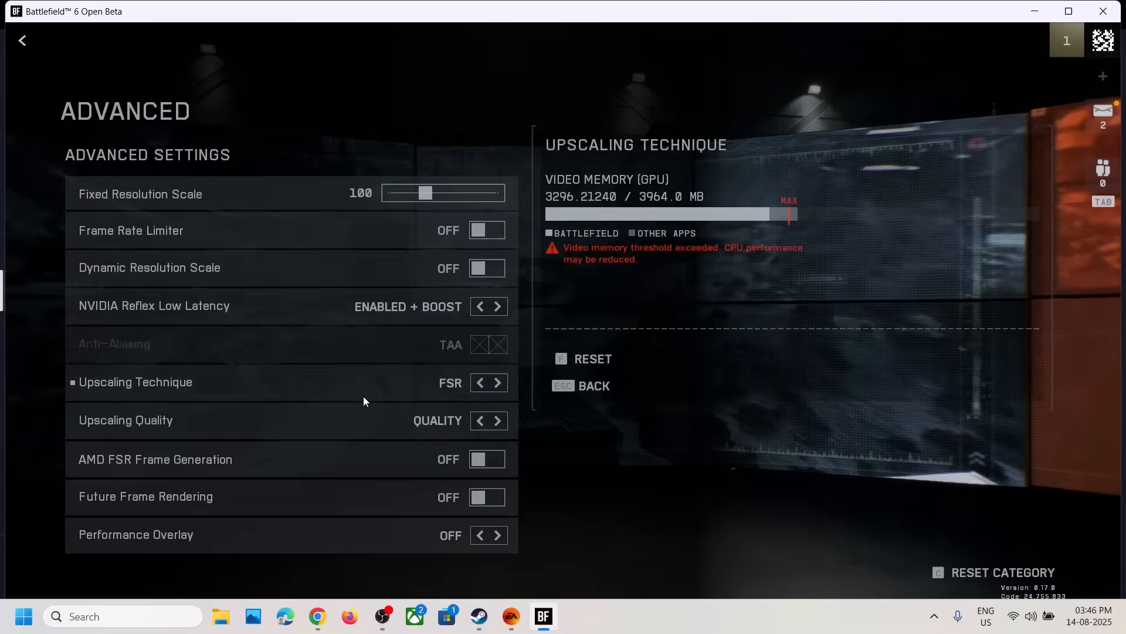
mouse_move(209, 389)
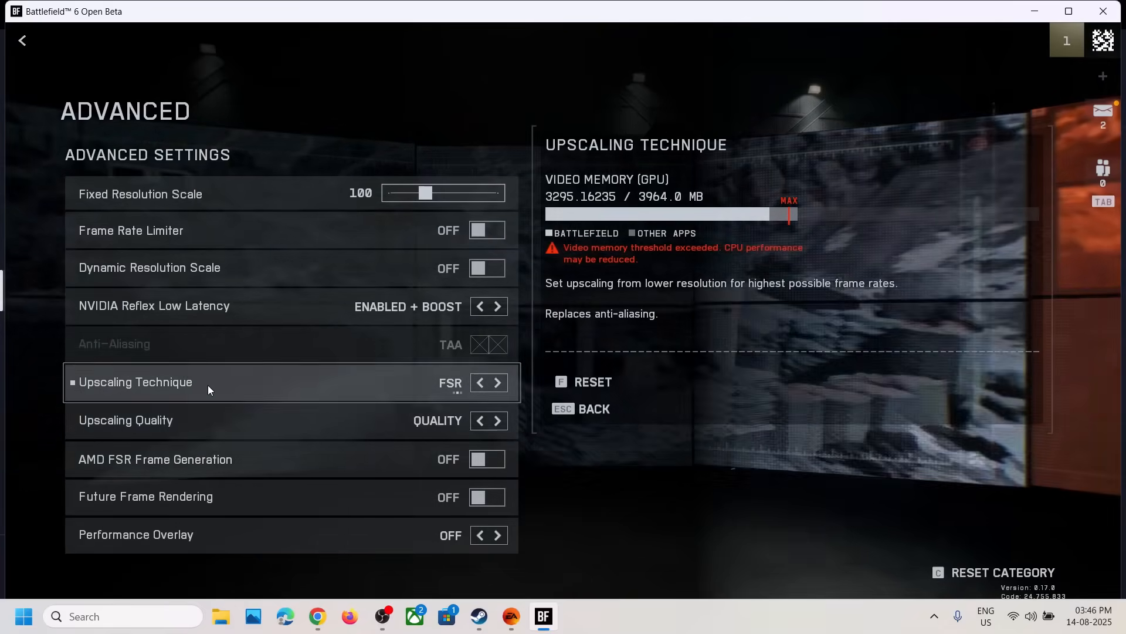
Cycle the Upscaling Technique through its options, seeing only FSR and XESS offered.
left_click(497, 382)
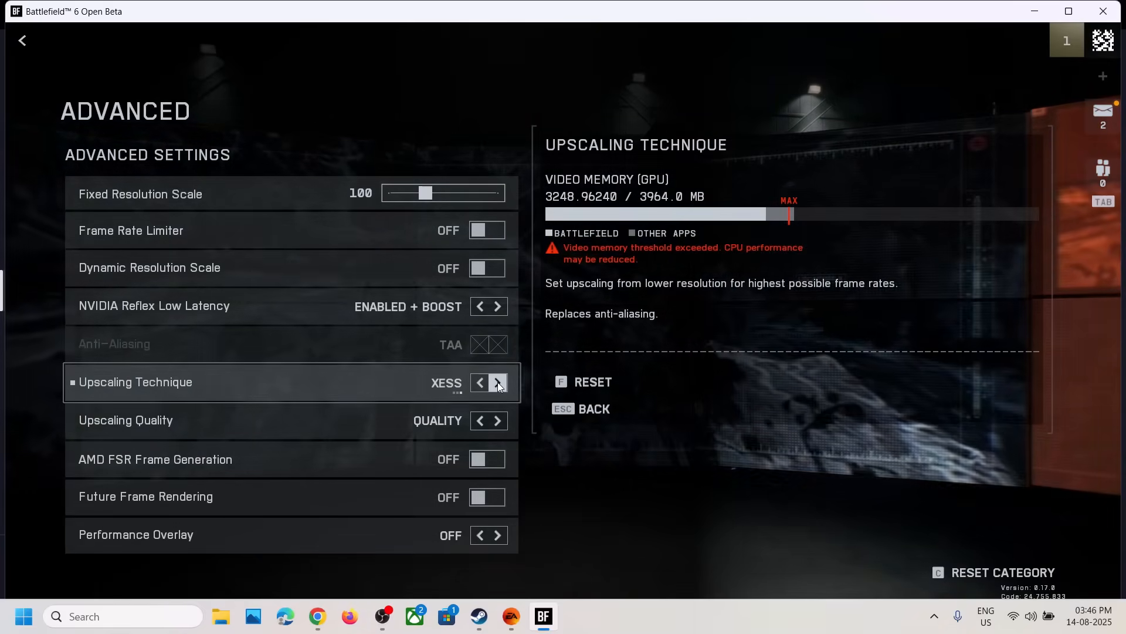
left_click(498, 382)
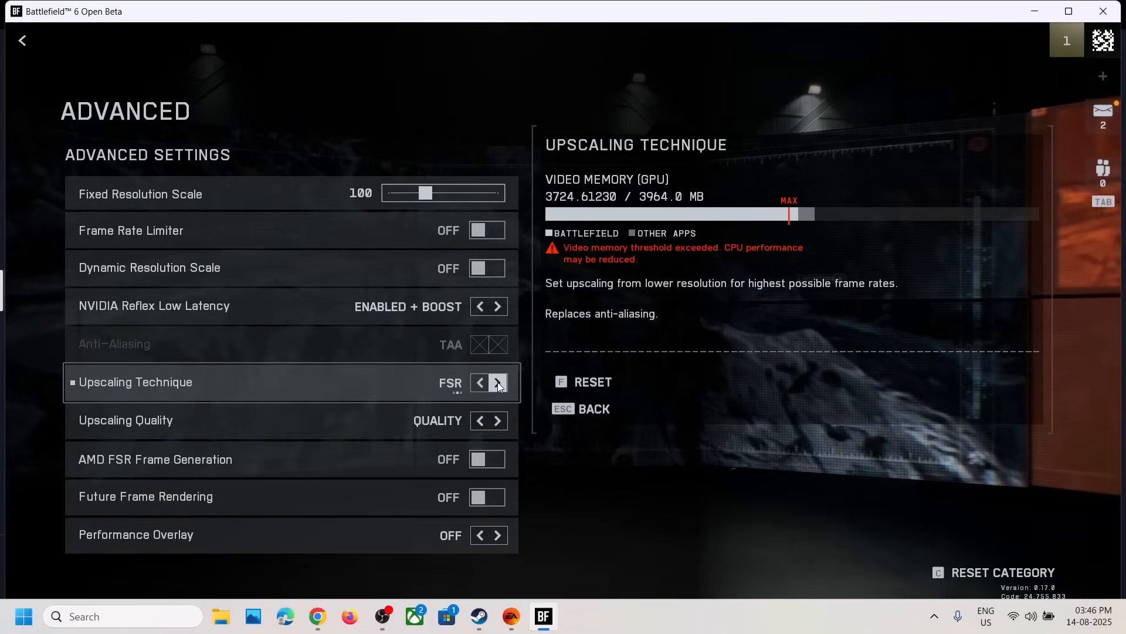
left_click(497, 382)
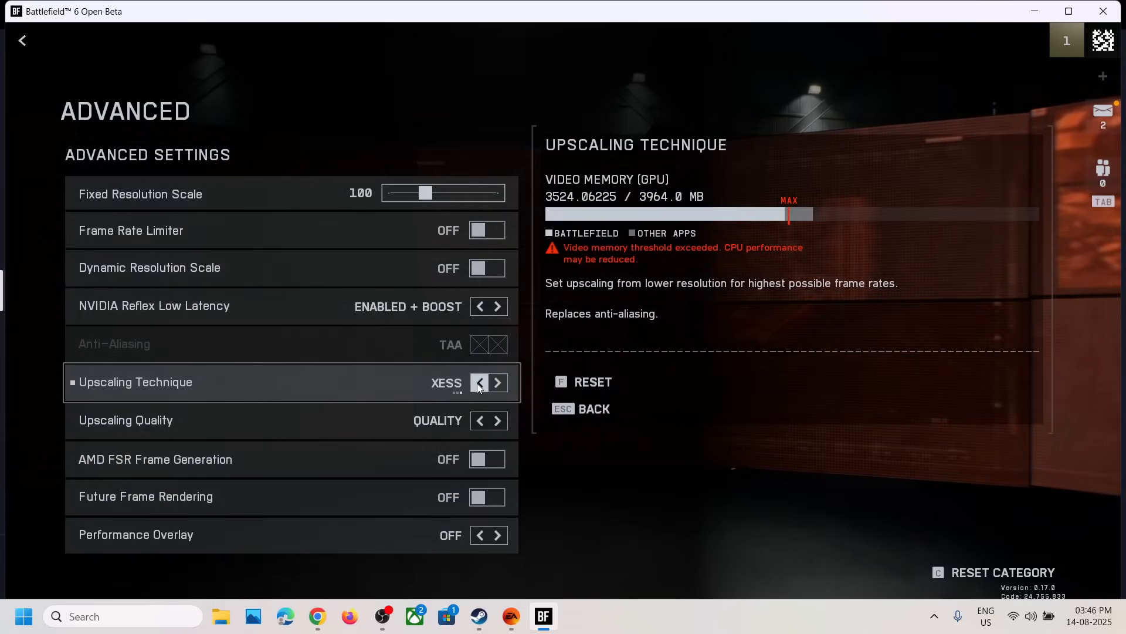
left_click(479, 383)
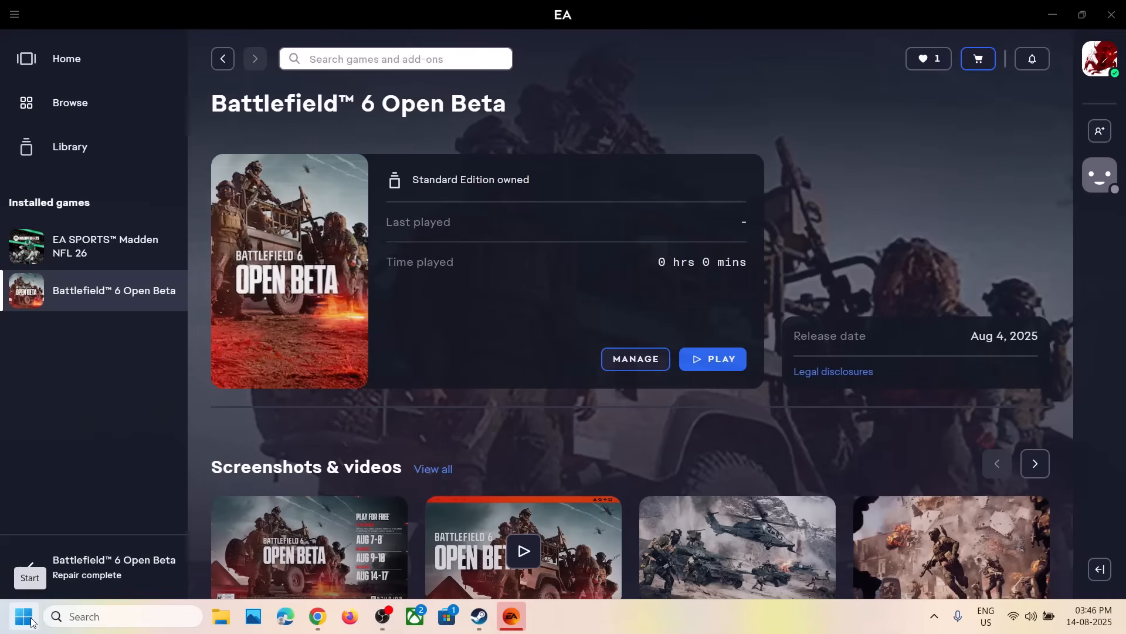
Launch Control Panel by searching 'control Panel' from the Start menu.
type("control Panel")
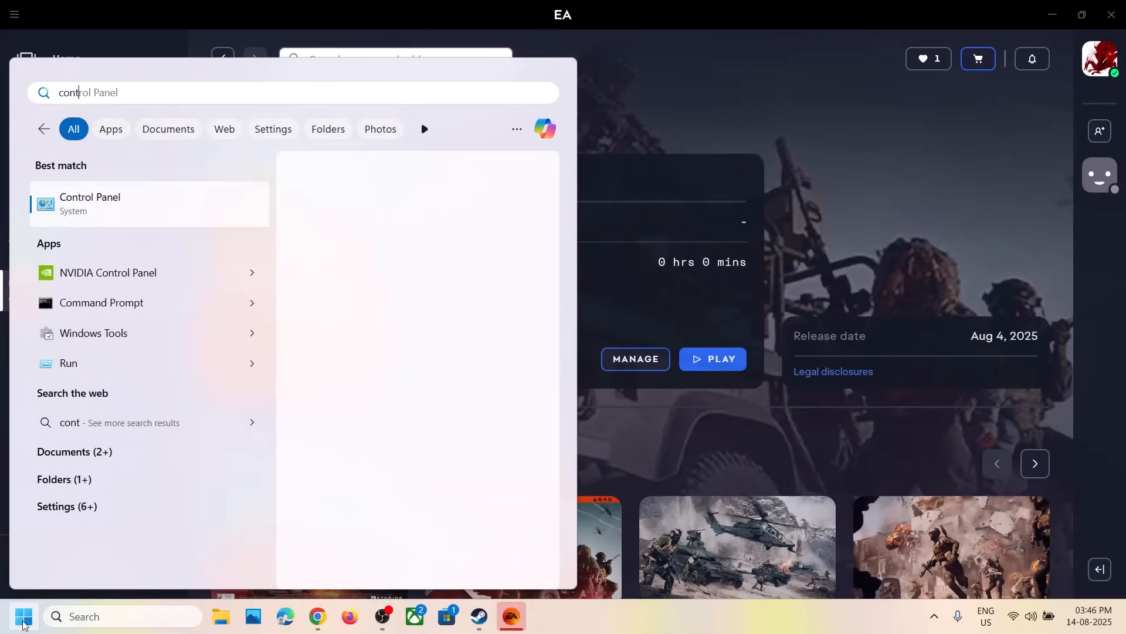
left_click(90, 204)
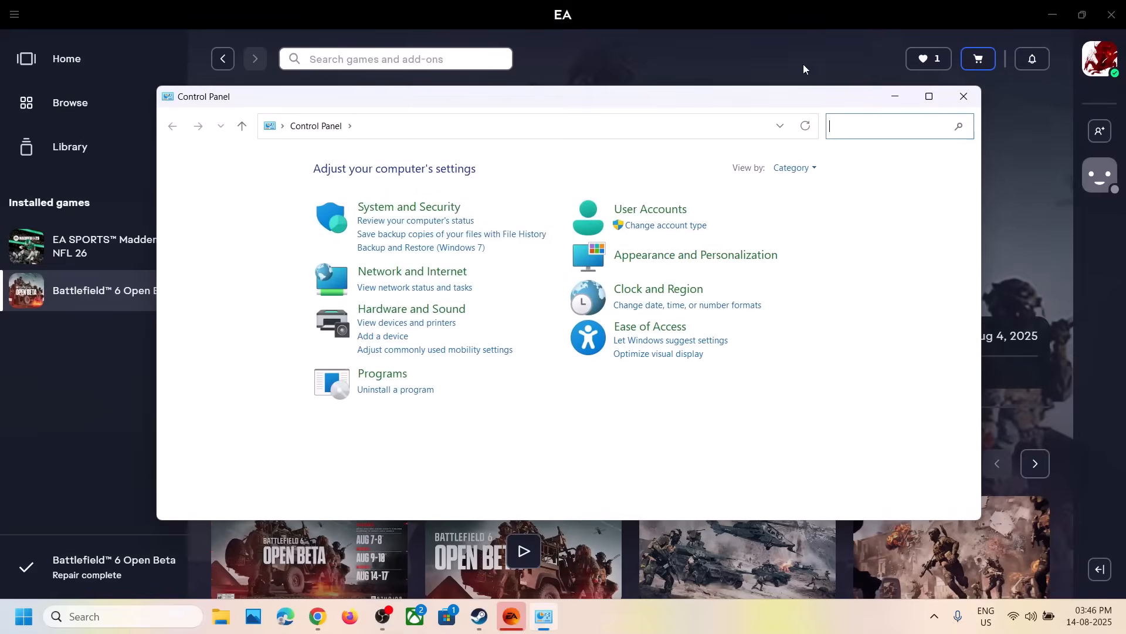
Go to the installed programs list and begin uninstalling NVIDIA Graphics Driver.
left_click(928, 95)
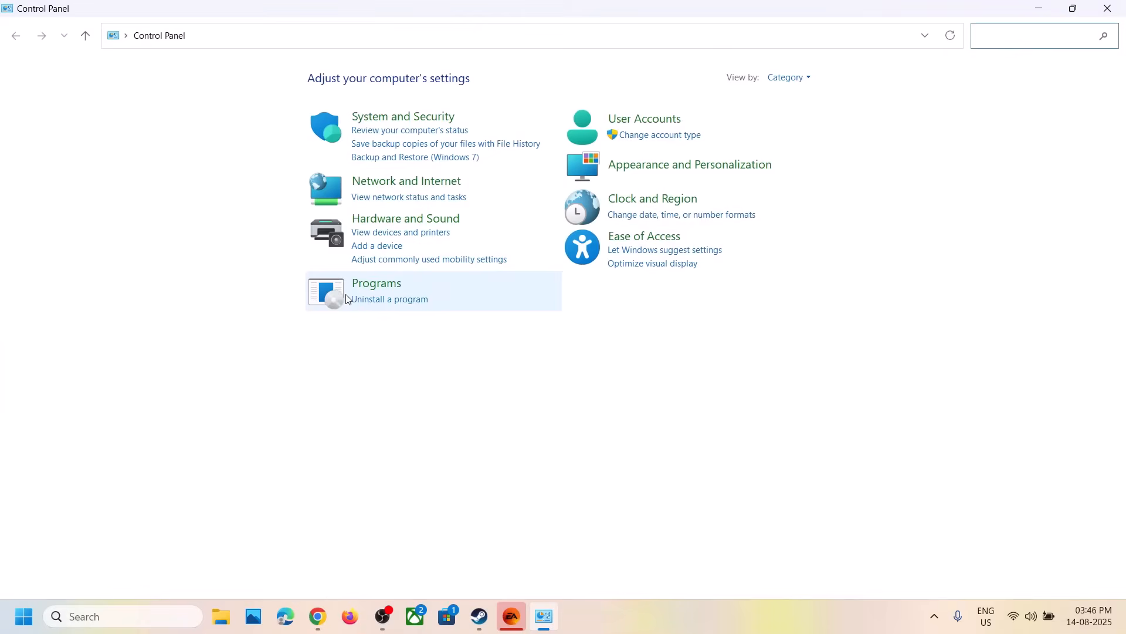
left_click(388, 299)
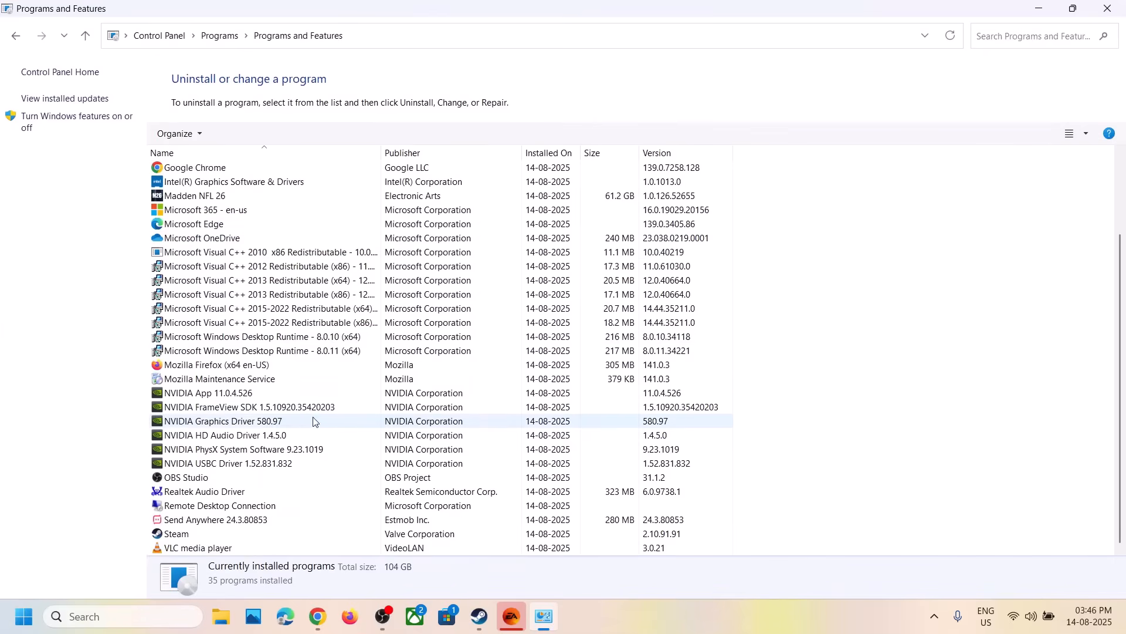
left_click(223, 420)
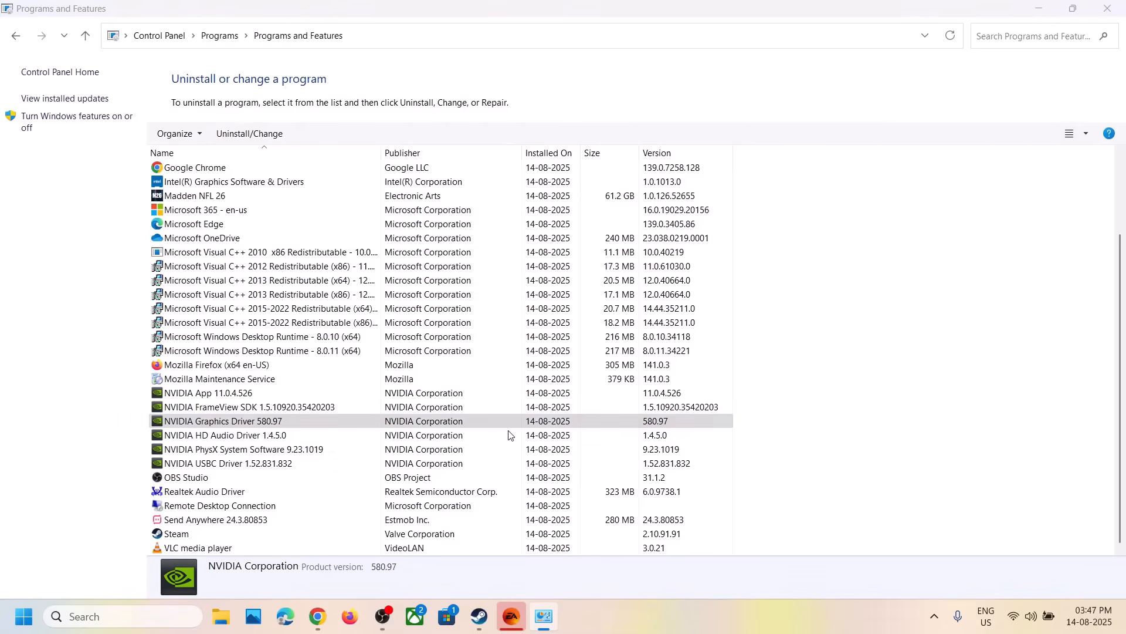
double_click(223, 420)
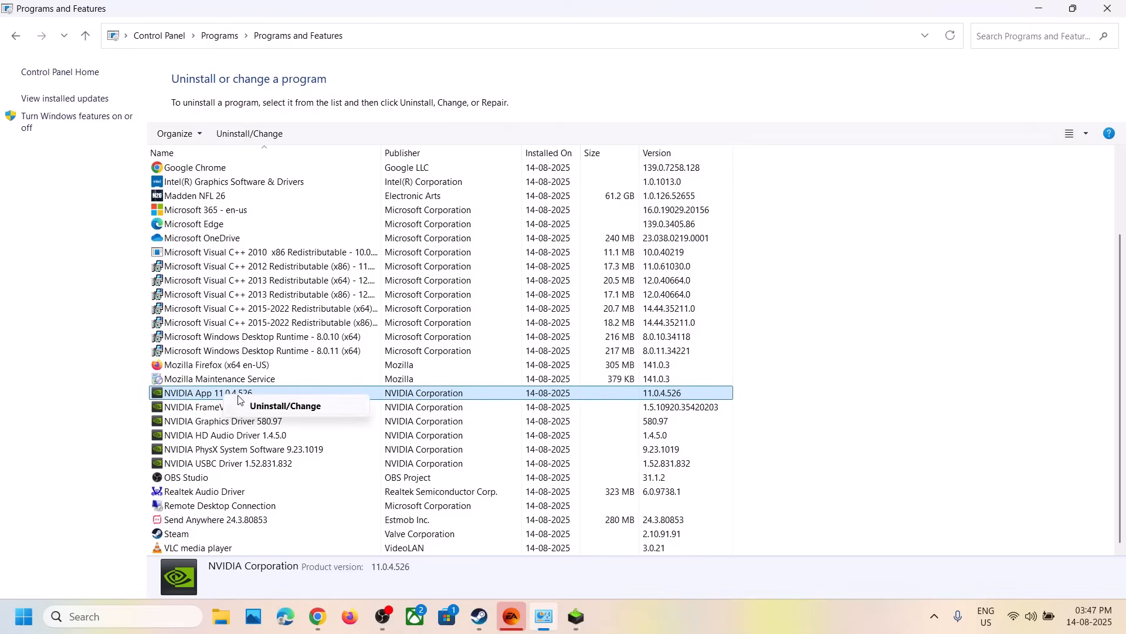
mouse_move(298, 422)
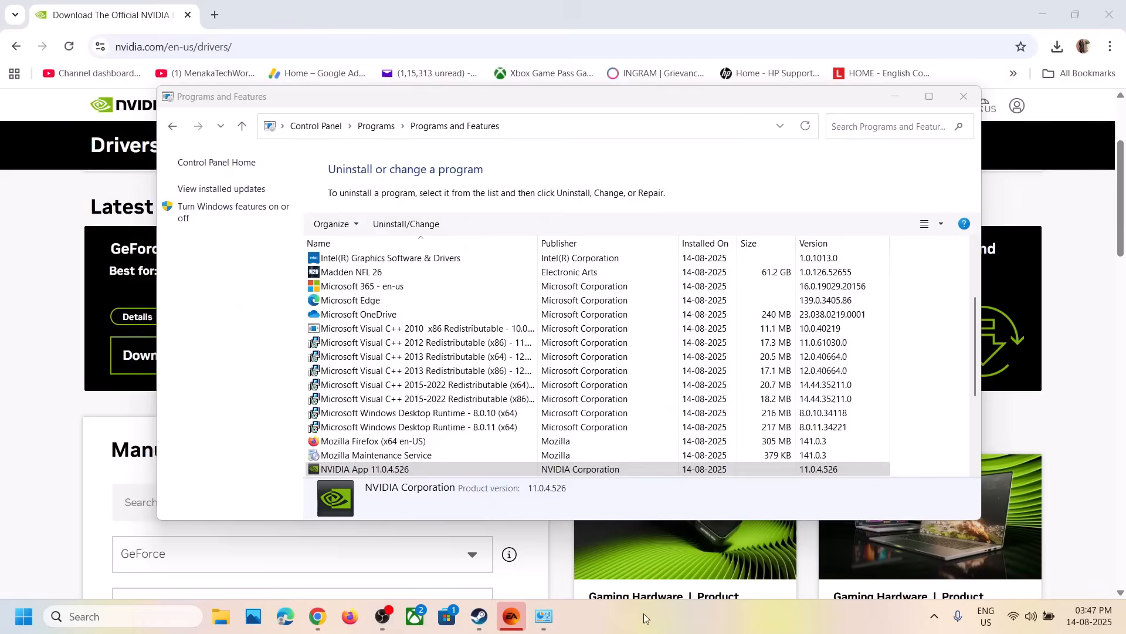
Uninstall NVIDIA App 11.0.4.526 and confirm removal in the NVIDIA Uninstaller.
left_click(364, 470)
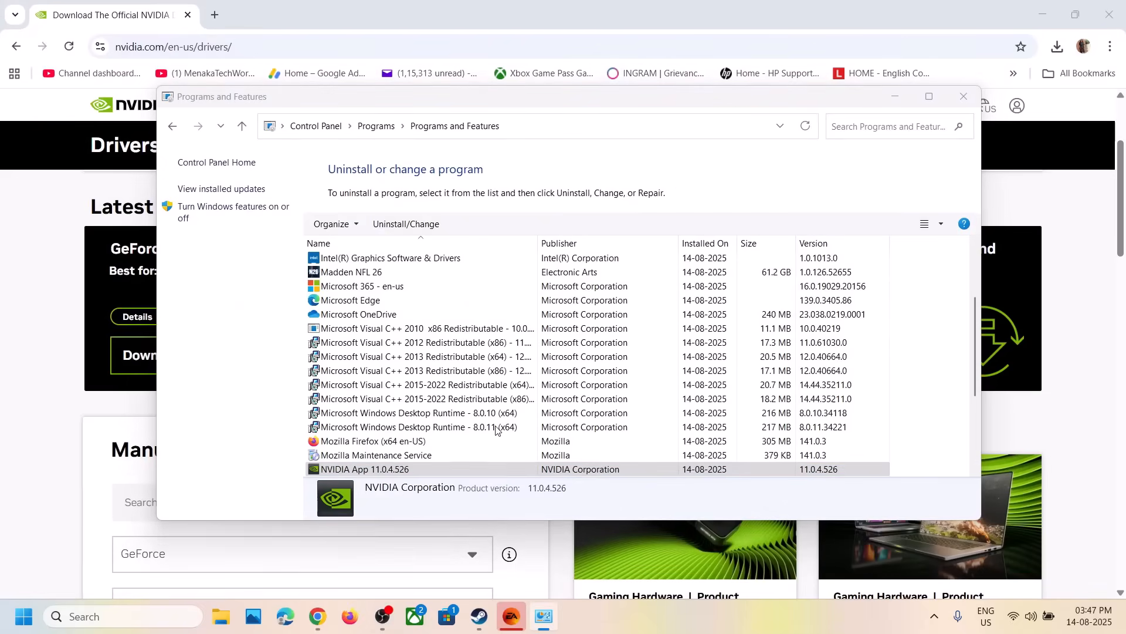
left_click(405, 223)
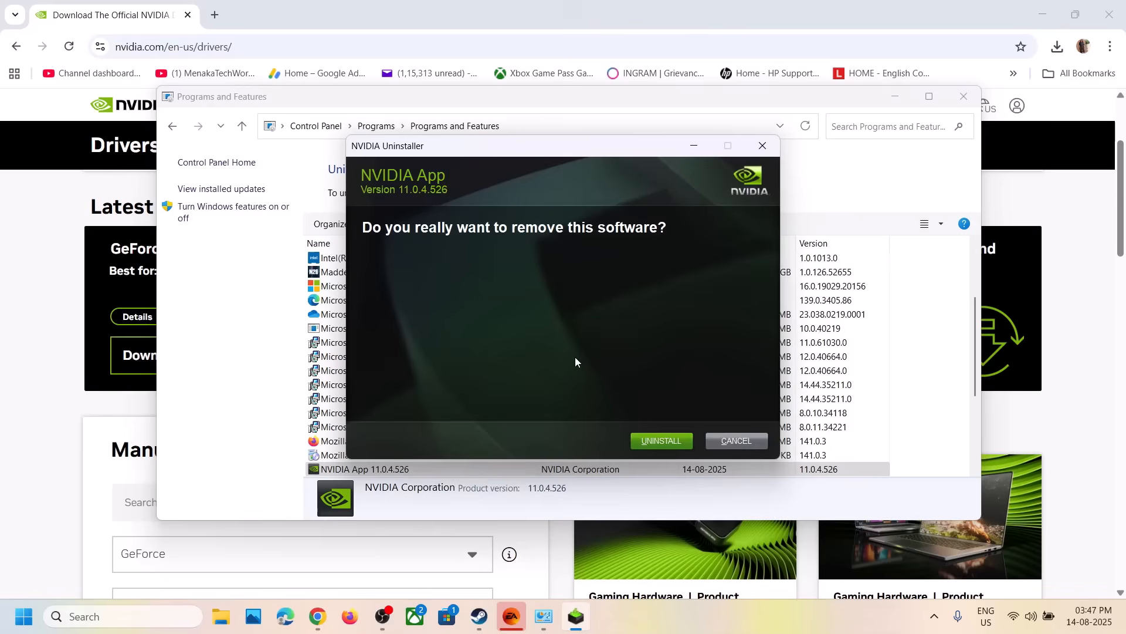
left_click(659, 440)
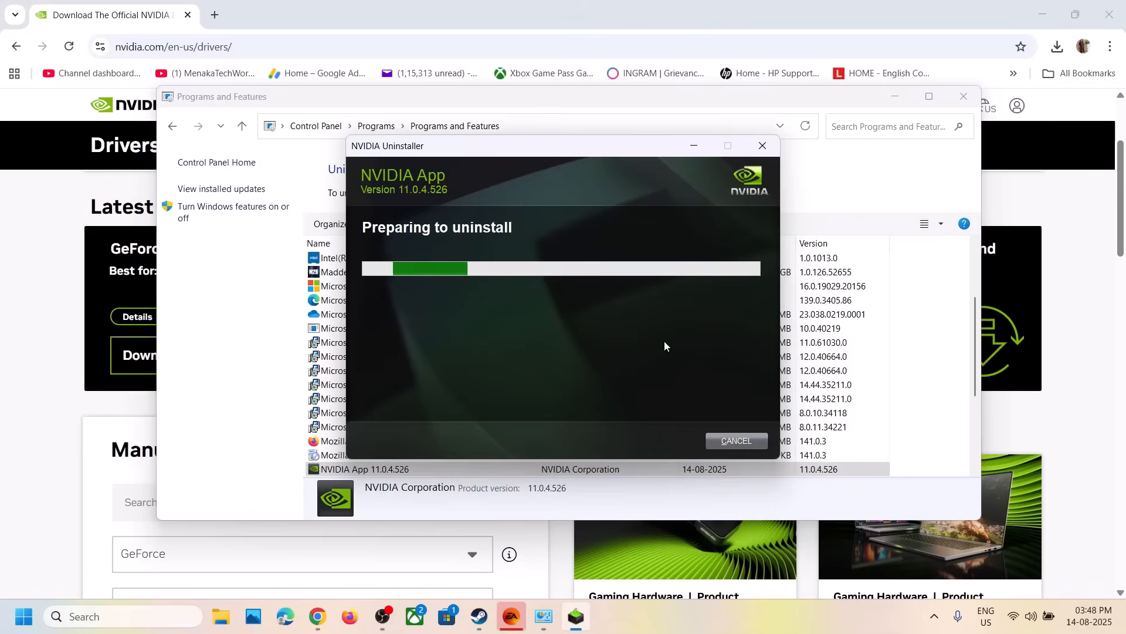
mouse_move(48, 489)
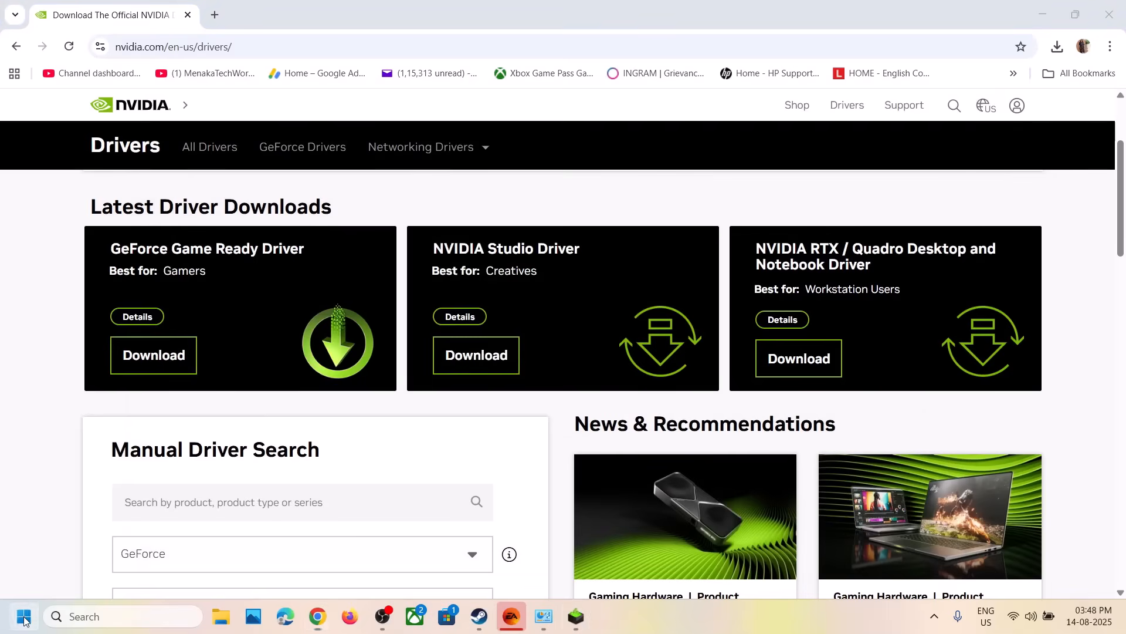
Find and download Game Ready Driver 580.97 for the RTX 3050 Laptop GPU on Windows 11.
left_click(23, 616)
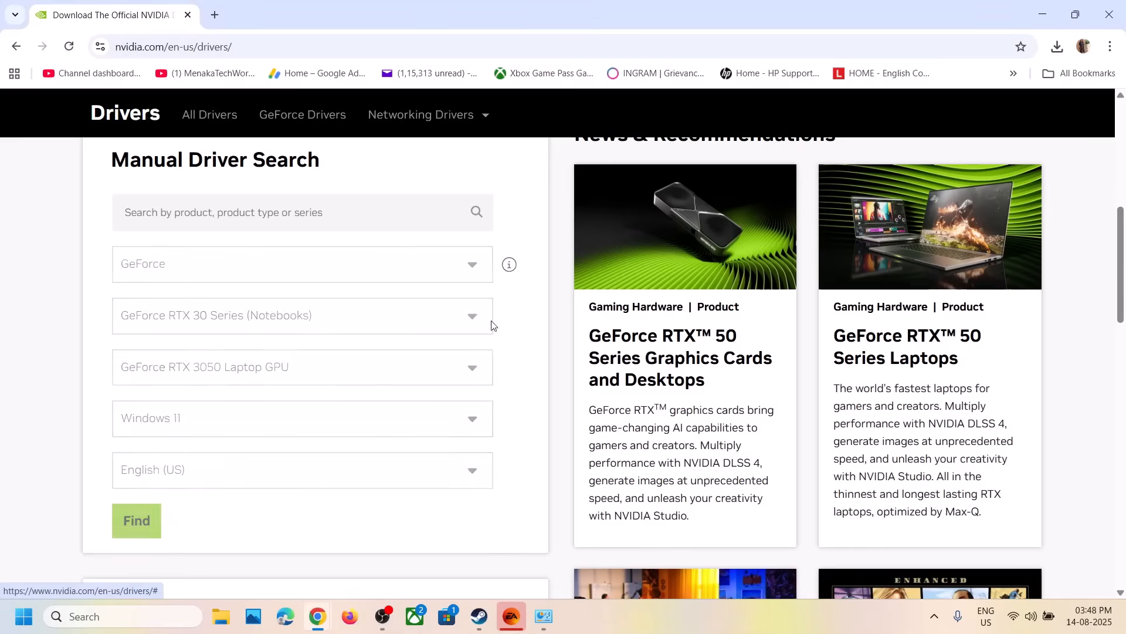
left_click(136, 520)
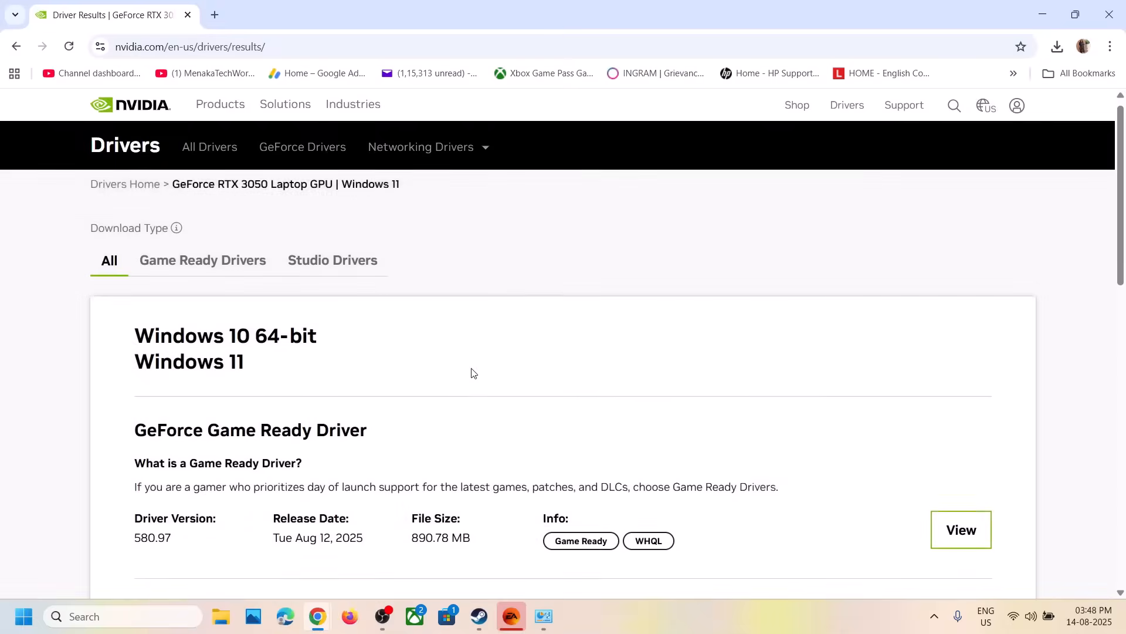
scroll("down", 3)
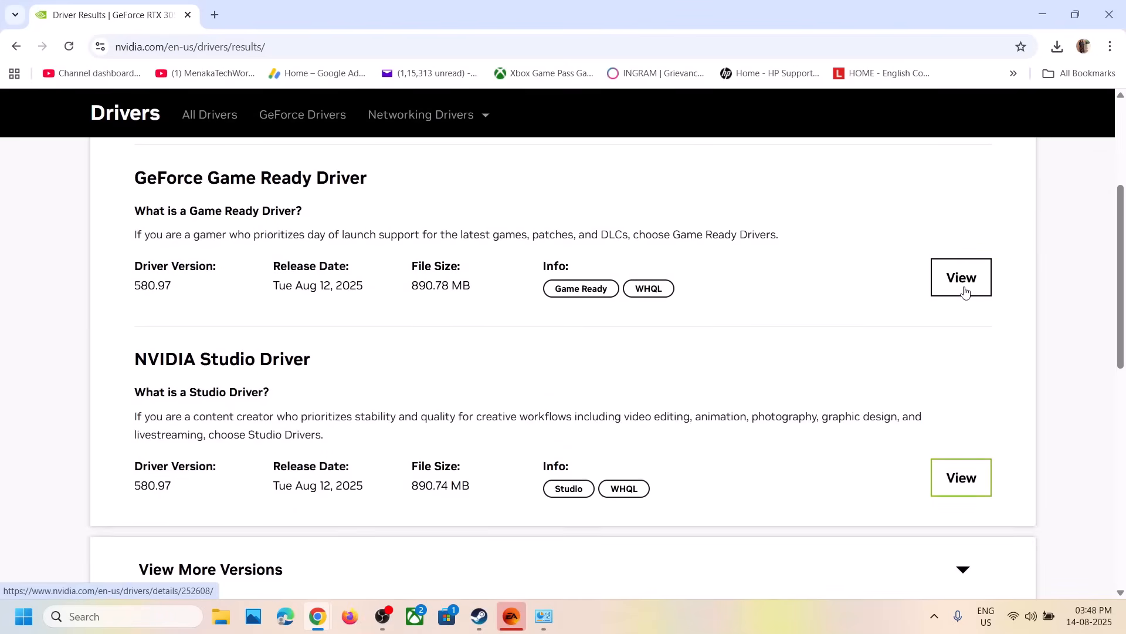
left_click(961, 279)
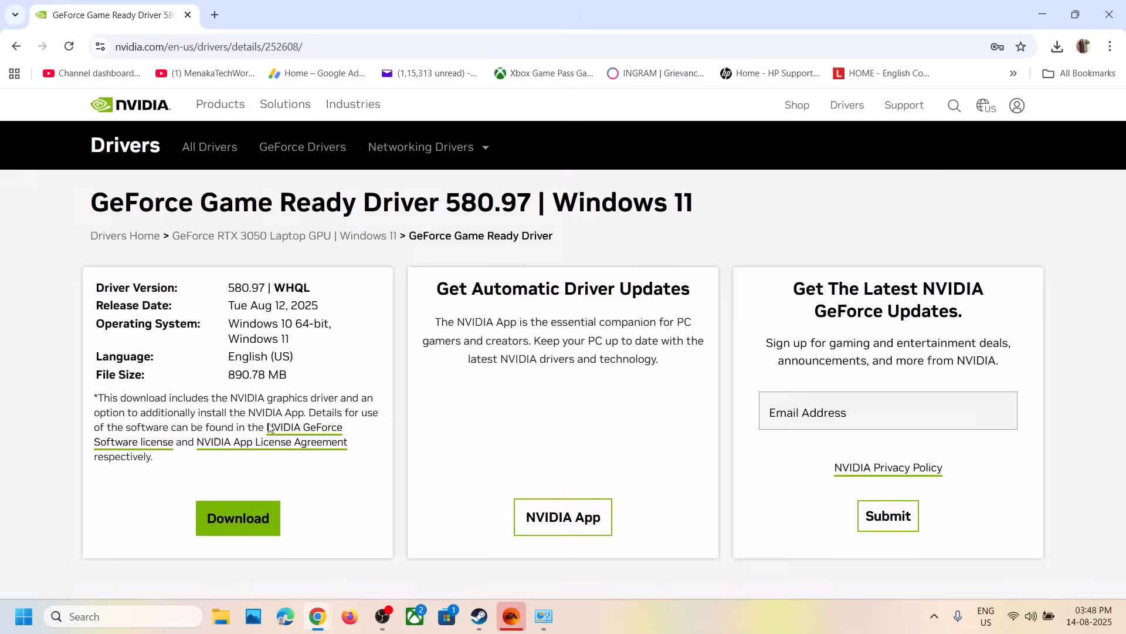
left_click(238, 518)
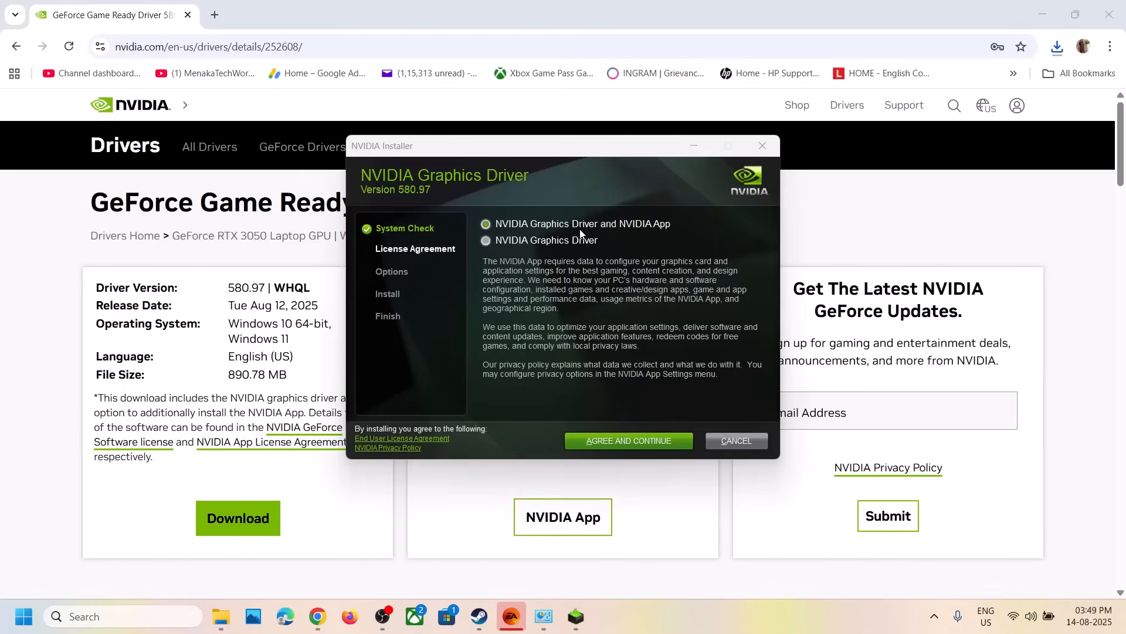
Choose graphics-driver-only install, accept the license, pick Custom (Advanced) and tick clean installation.
left_click(485, 239)
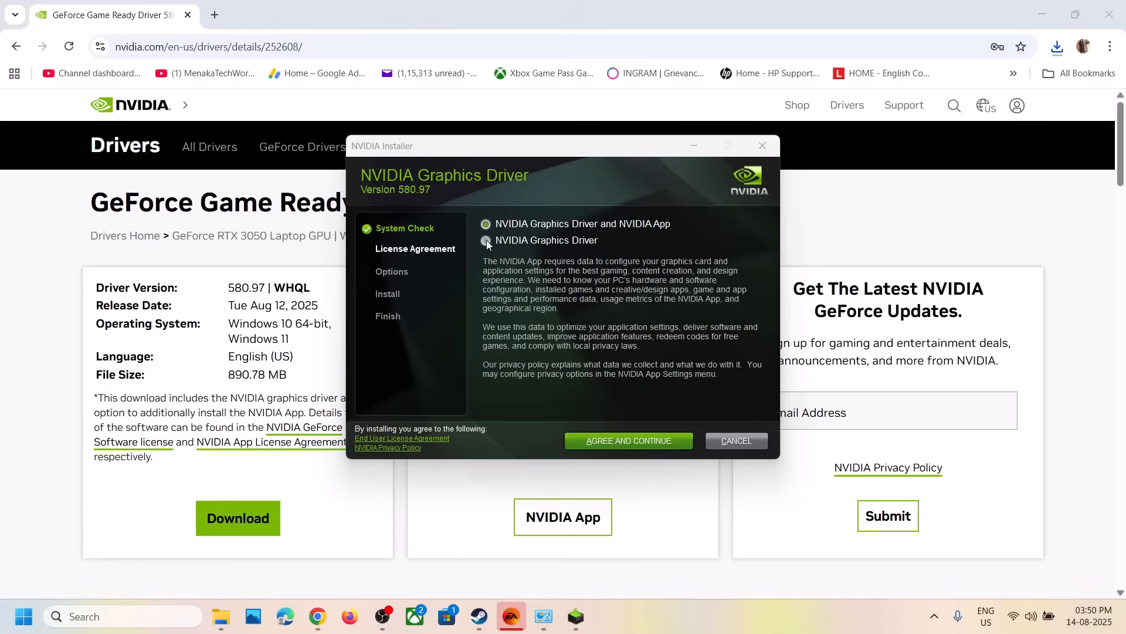
left_click(486, 239)
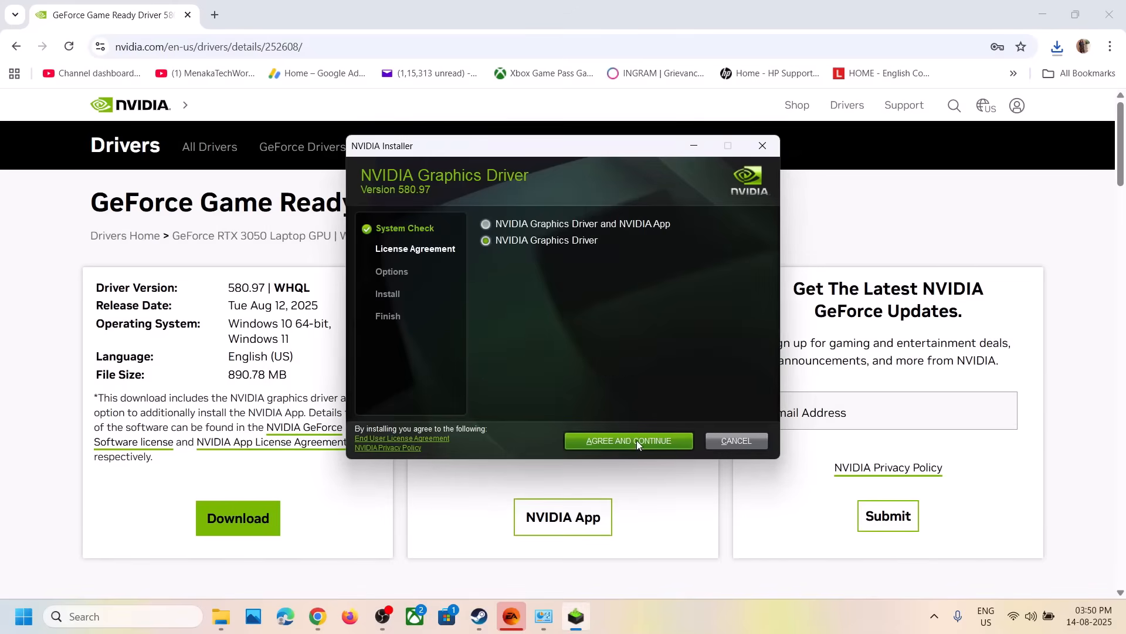
left_click(628, 440)
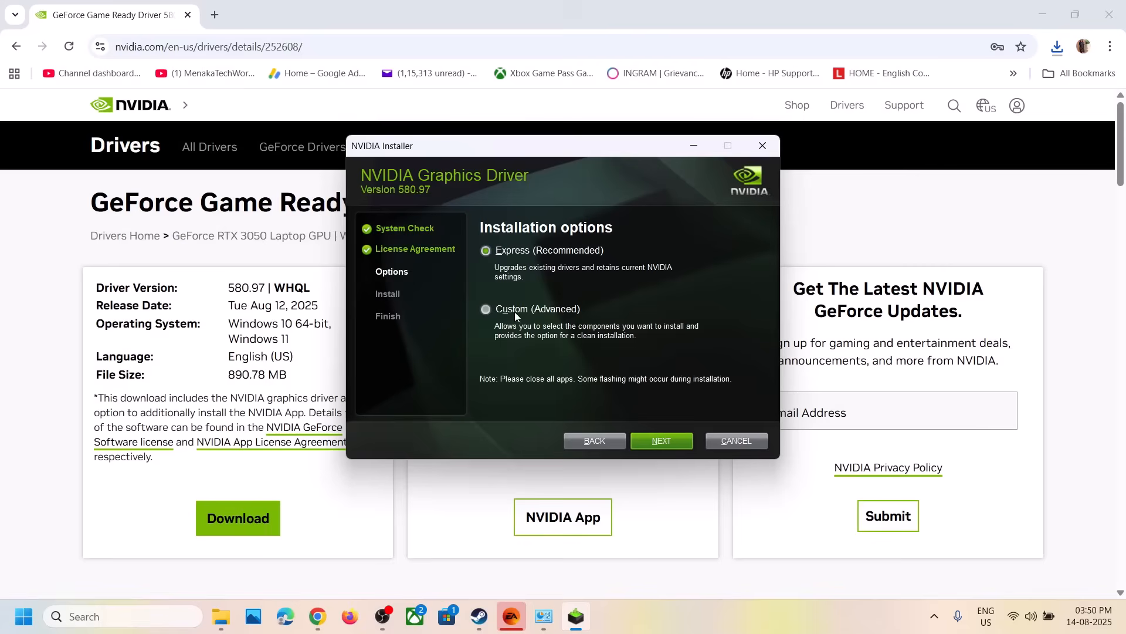
left_click(485, 309)
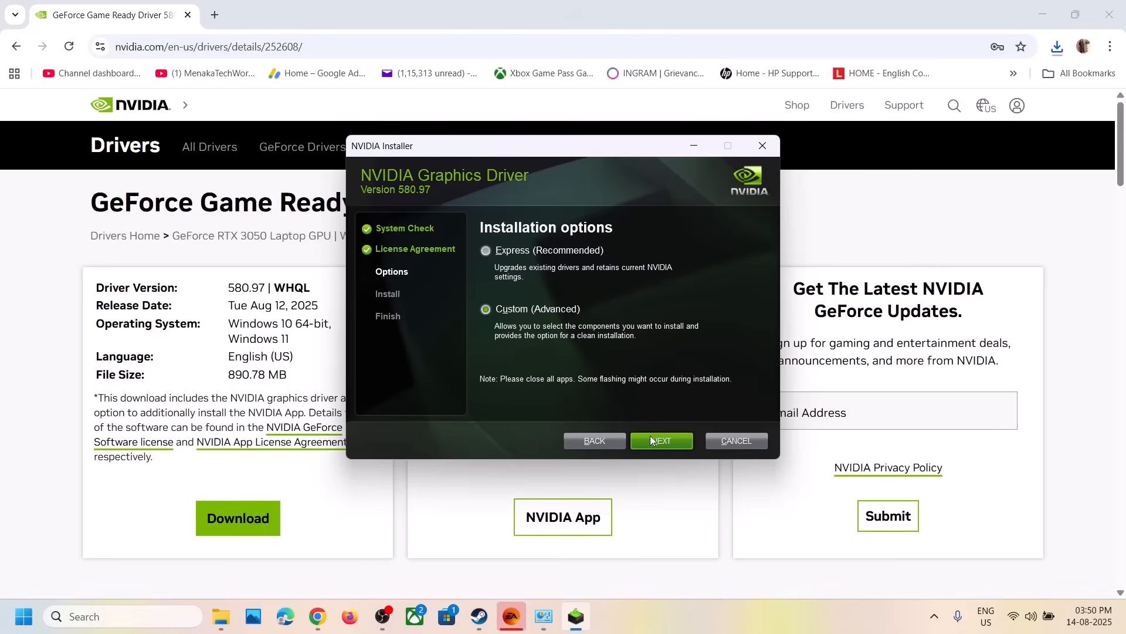
left_click(660, 440)
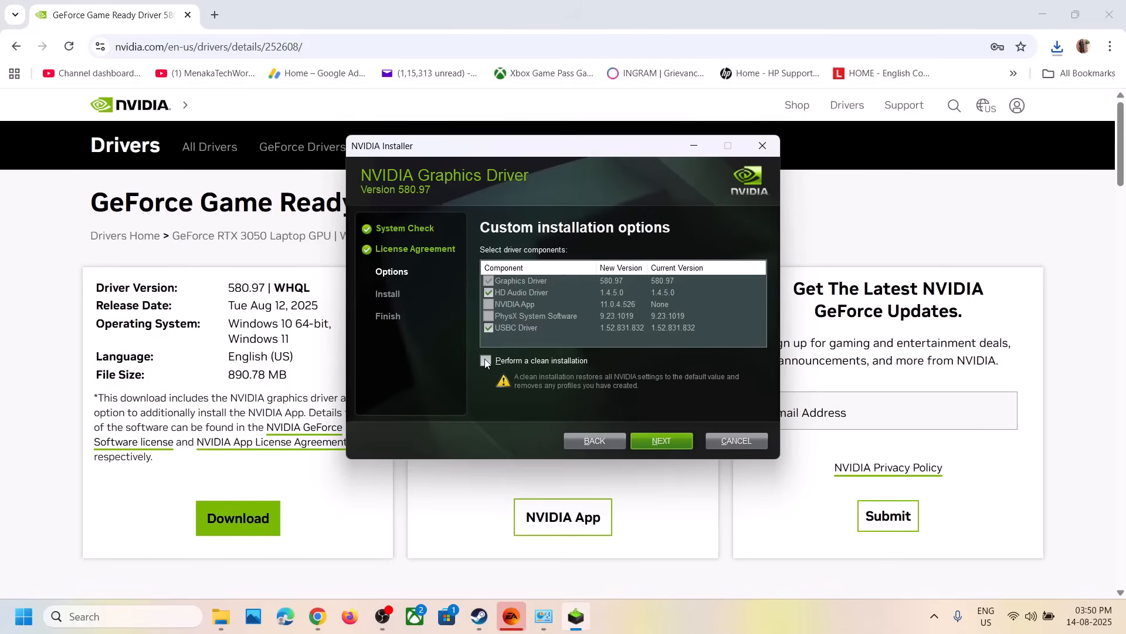
left_click(484, 360)
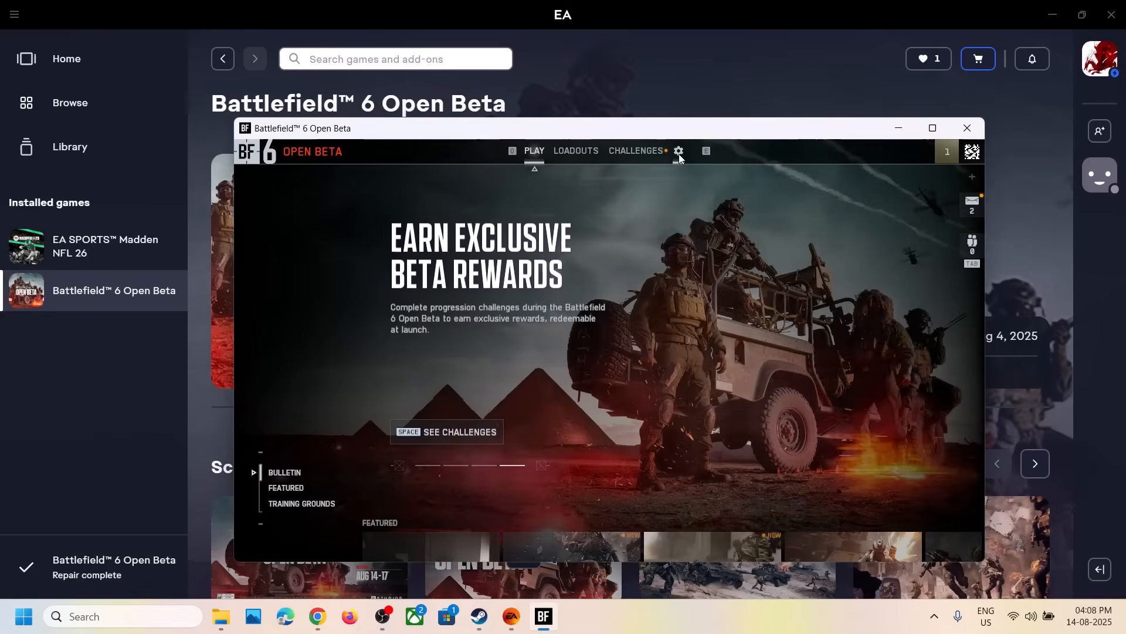
Change the Upscaling Technique from OFF to DLSS in the advanced graphics settings.
left_click(678, 152)
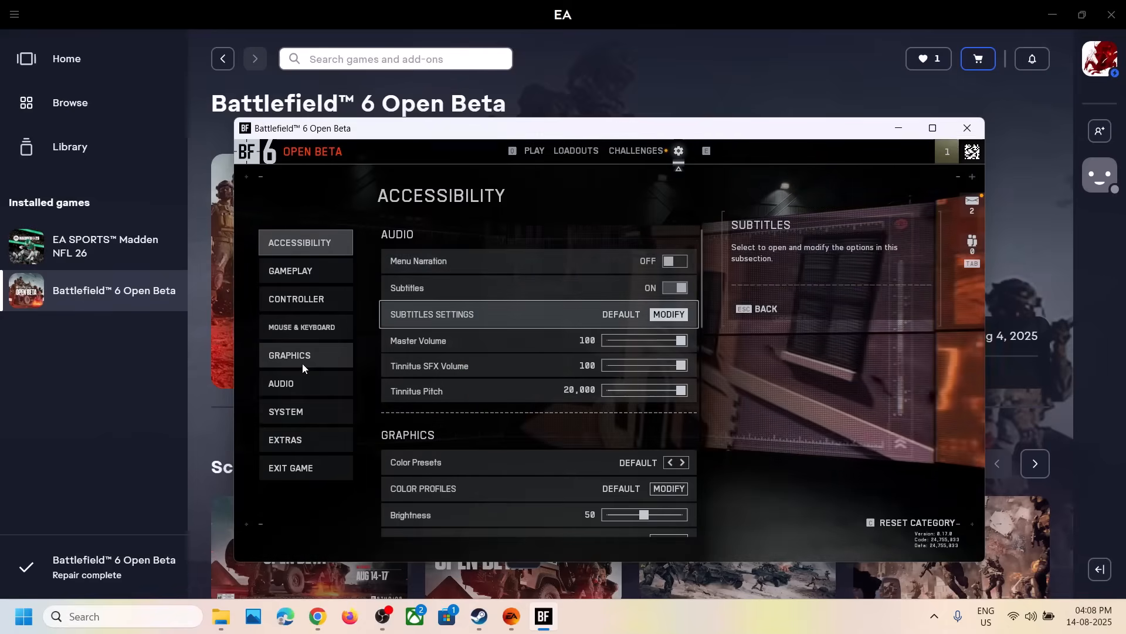
left_click(290, 354)
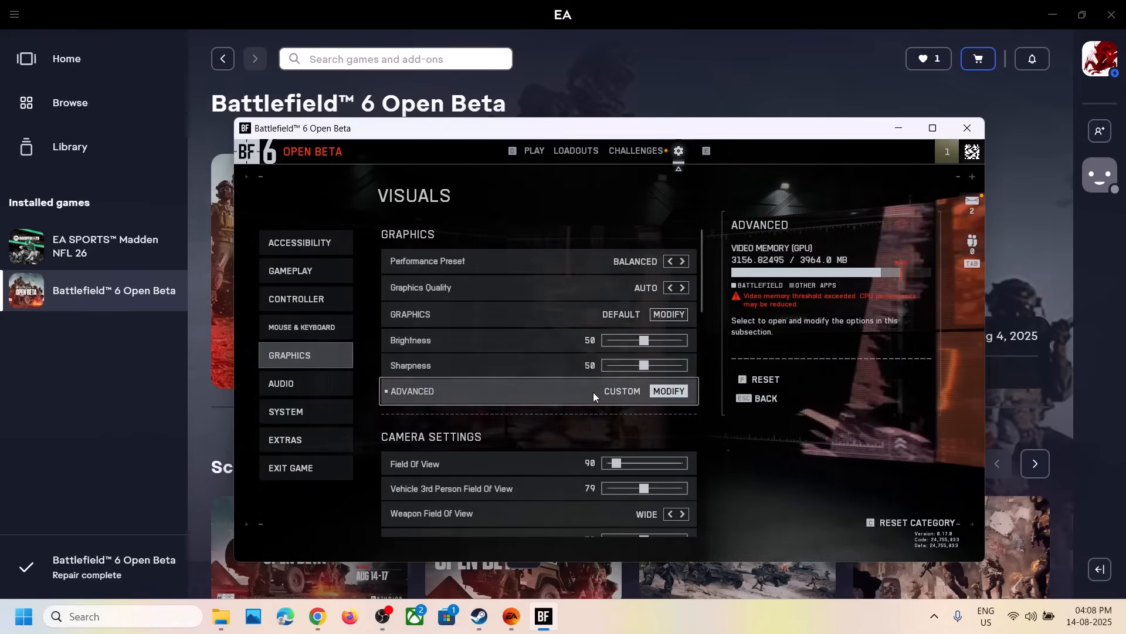
left_click(667, 389)
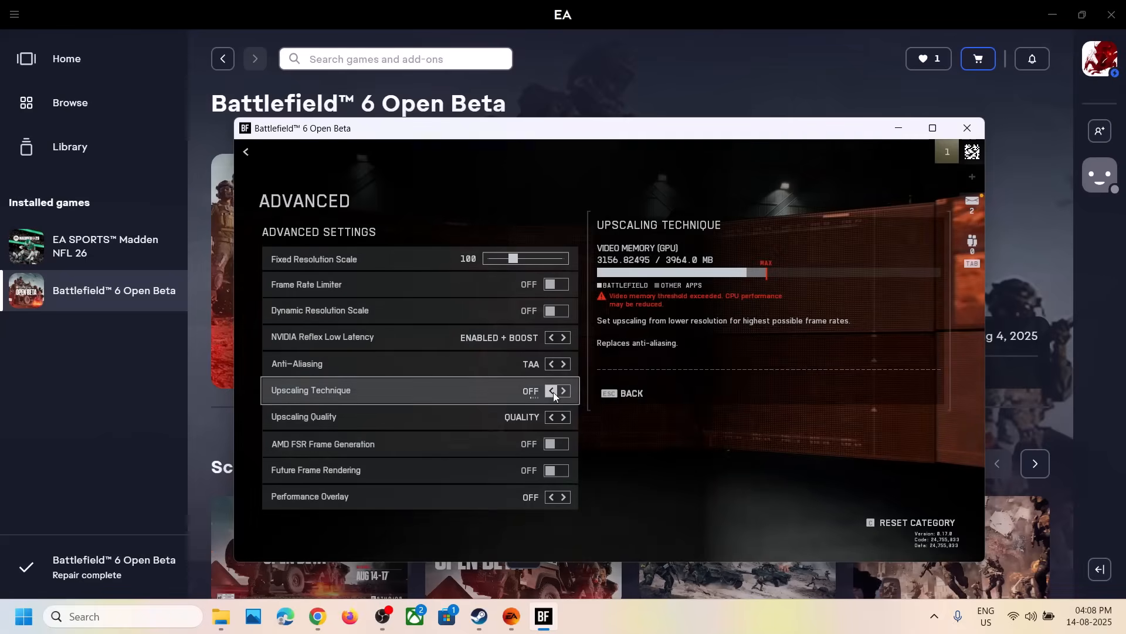
left_click(563, 390)
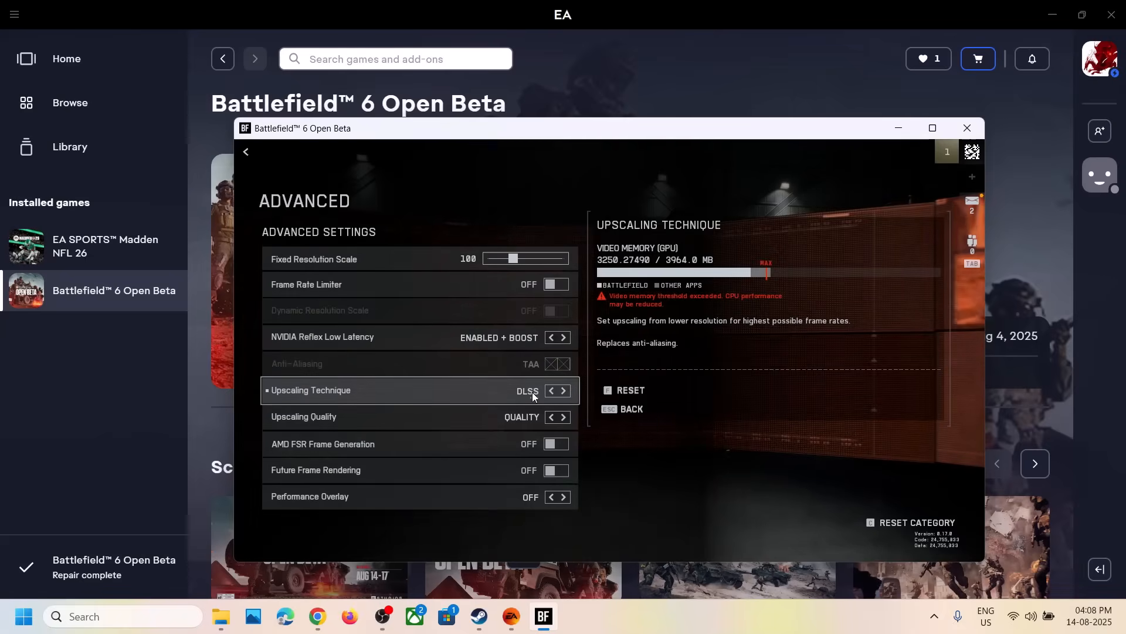